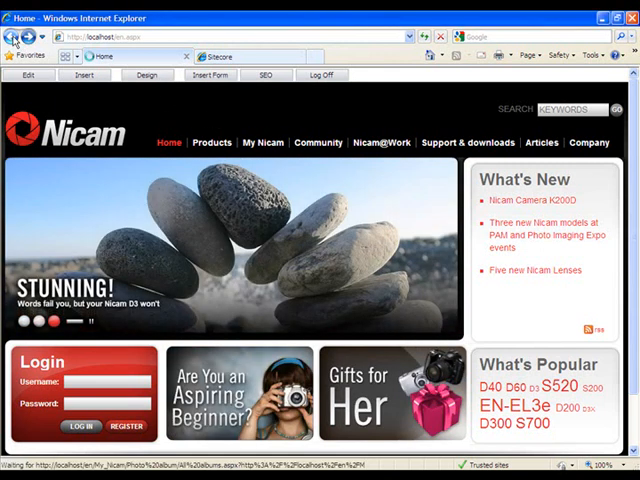
Step: Insert a SlideShow rendering into the All albums page's centercolumn placeholder, above AllPhotoAlbums
click(262, 142)
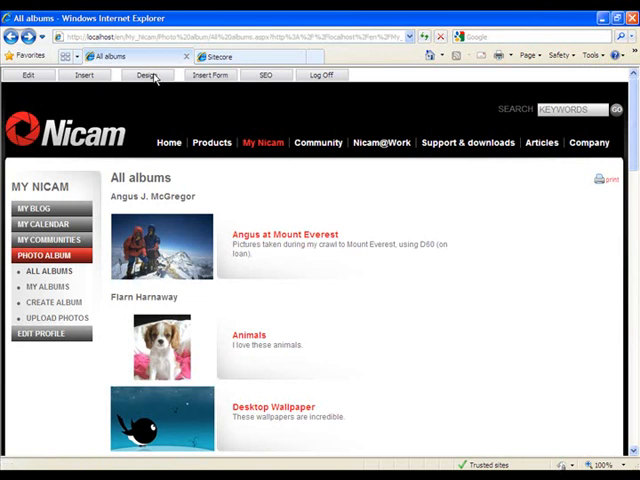
click(147, 74)
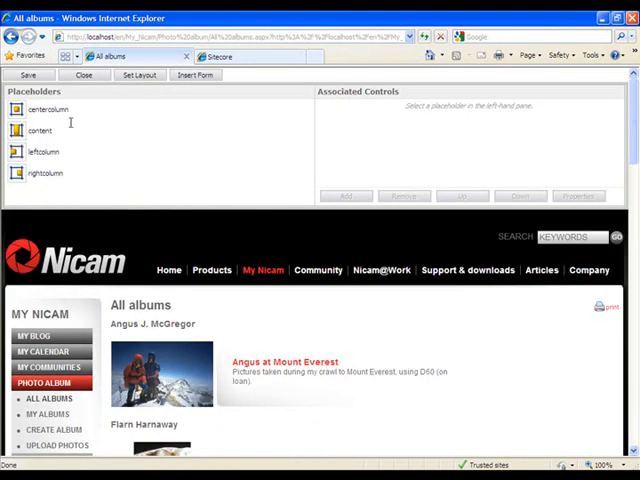
click(48, 108)
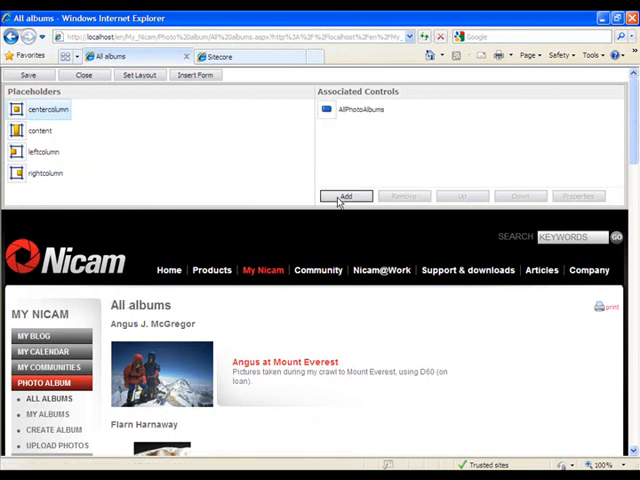
click(346, 195)
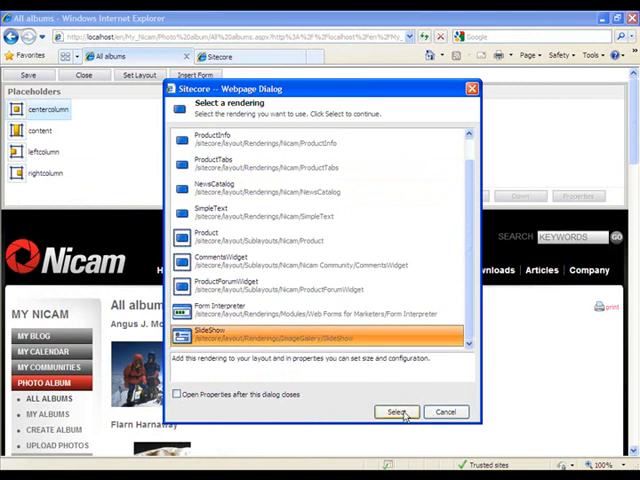
click(398, 411)
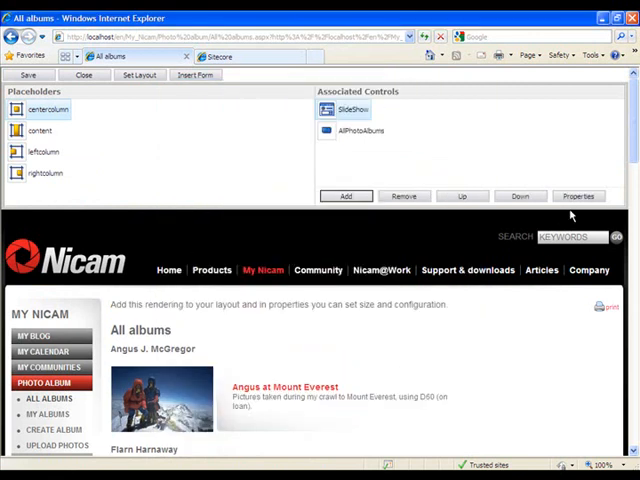
Step: Give the SlideShow width 250 and height 200, and choose a presentation style
click(578, 195)
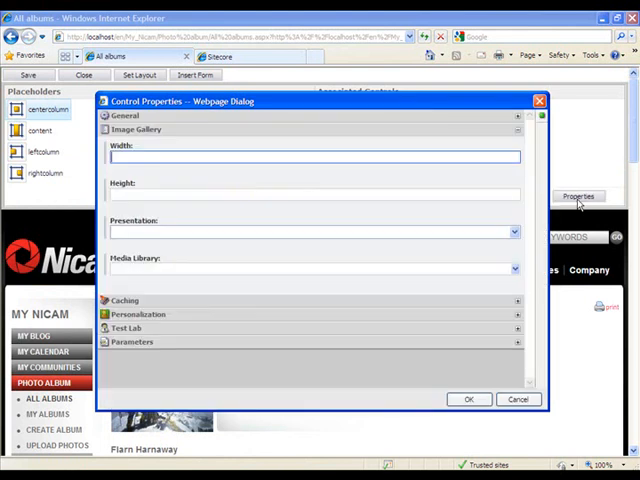
mouse_move(199, 190)
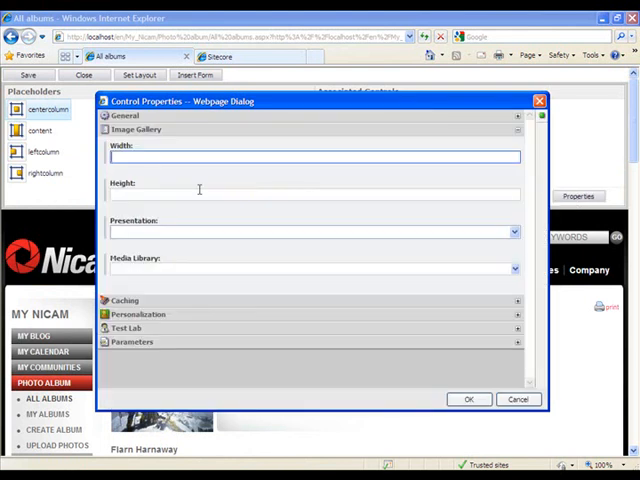
text(200)
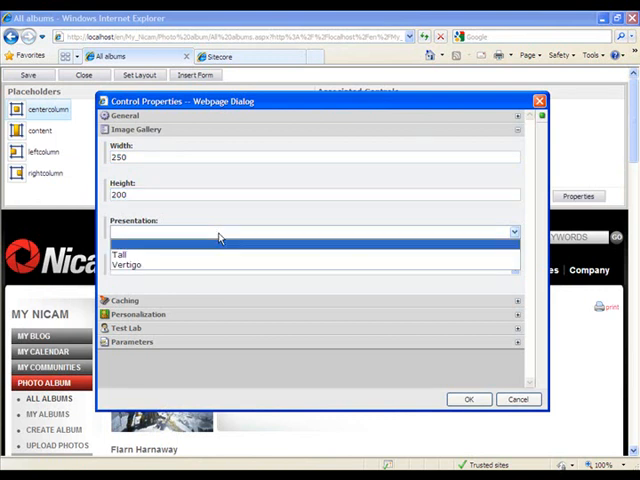
click(128, 264)
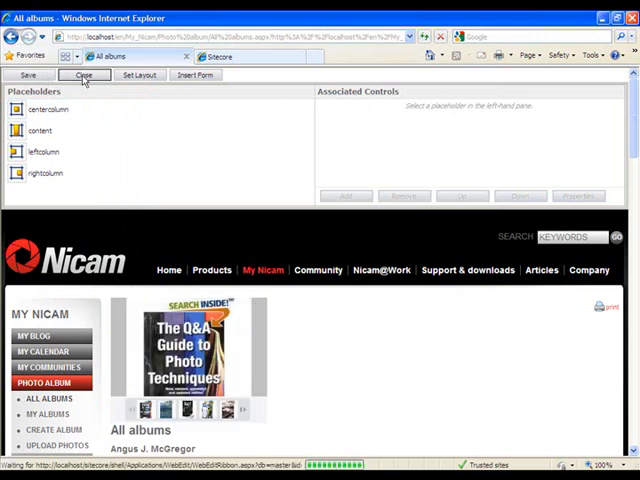
Step: Leave design mode and publish the All albums item, finishing the publishing wizard
click(84, 75)
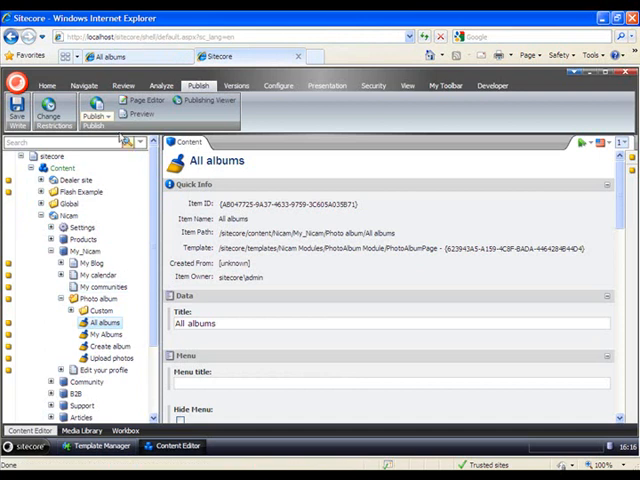
click(96, 120)
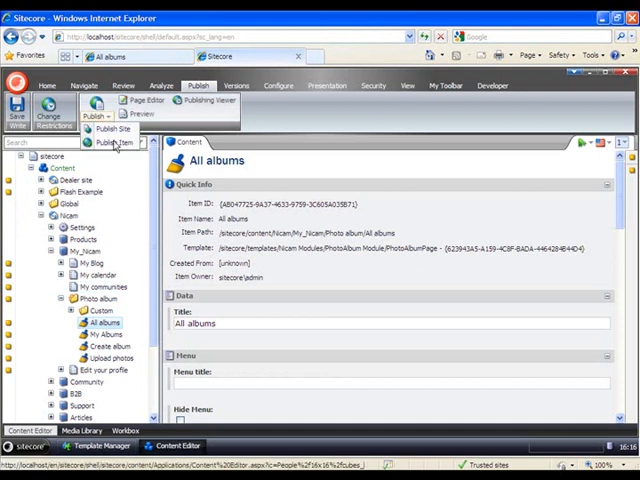
click(115, 142)
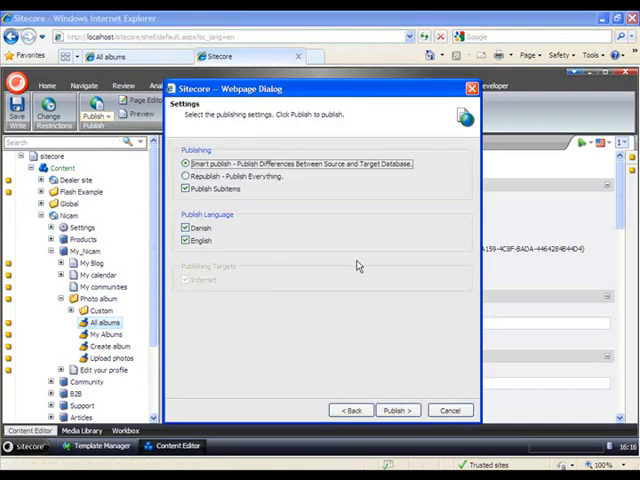
click(398, 410)
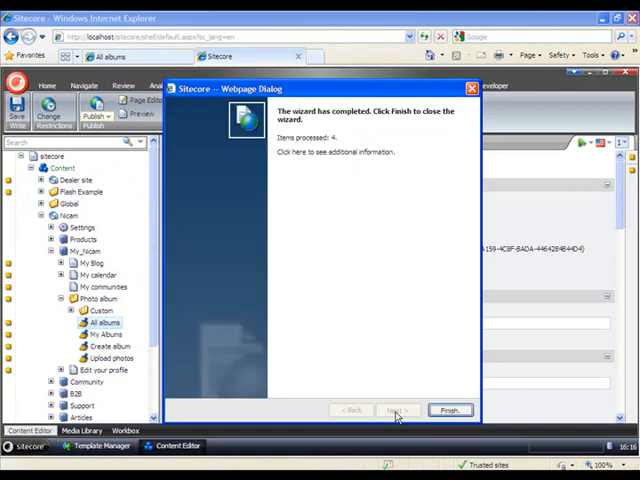
click(449, 410)
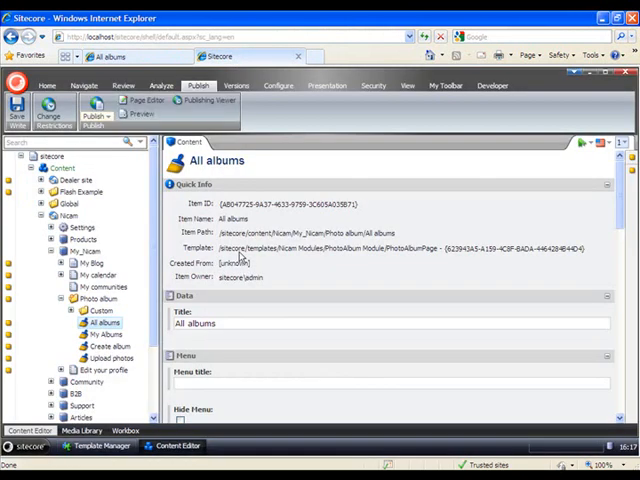
Step: Switch to the All albums browser tab to view the published slideshow page
click(99, 445)
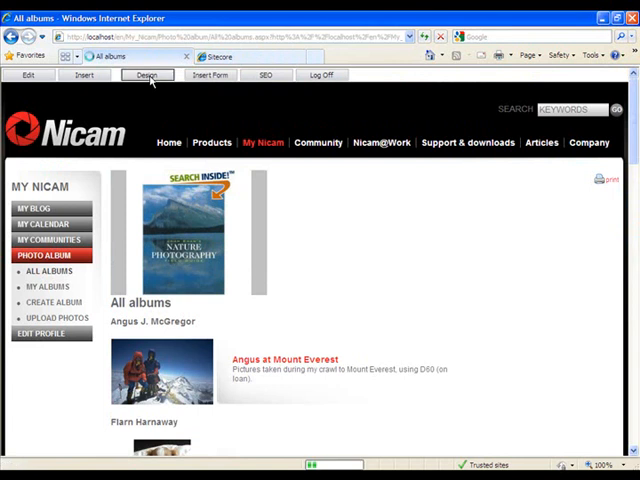
Step: Review the SlideShow's 250×200, Vertigo and article-images settings, then cancel without changes
click(147, 75)
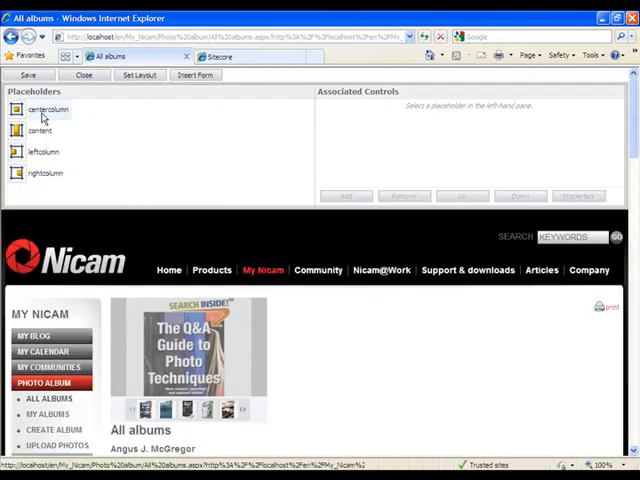
click(46, 109)
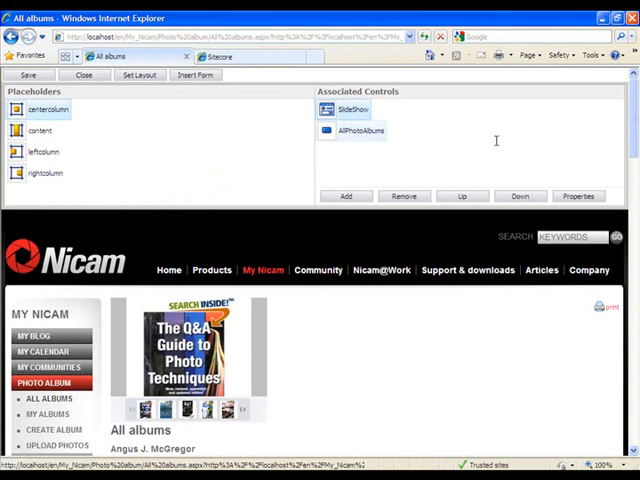
click(578, 196)
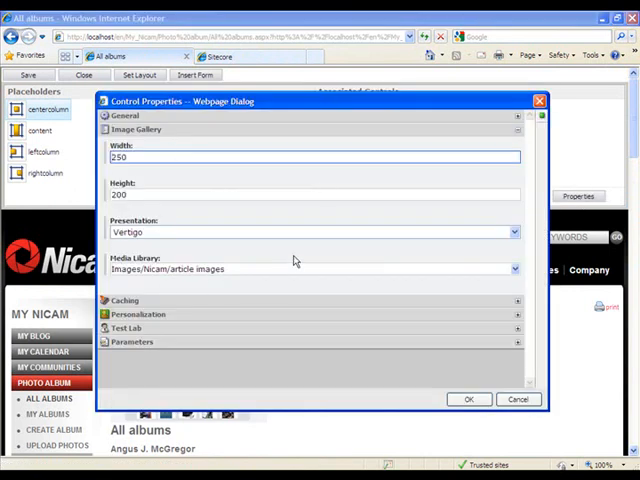
mouse_move(310, 217)
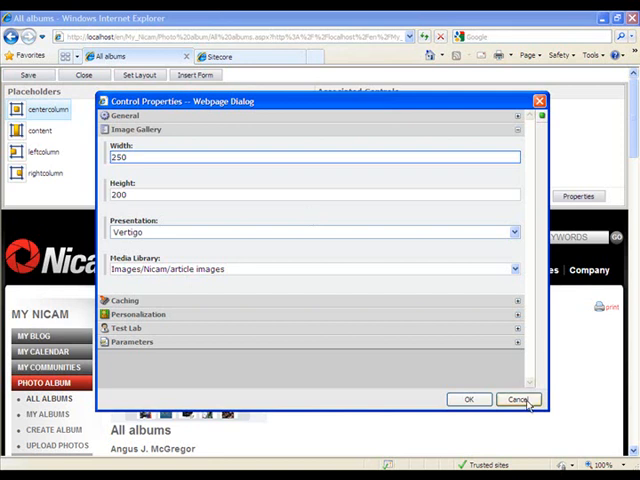
click(519, 400)
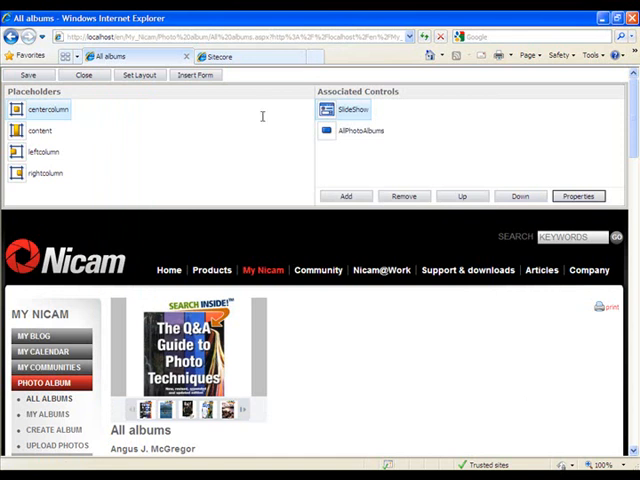